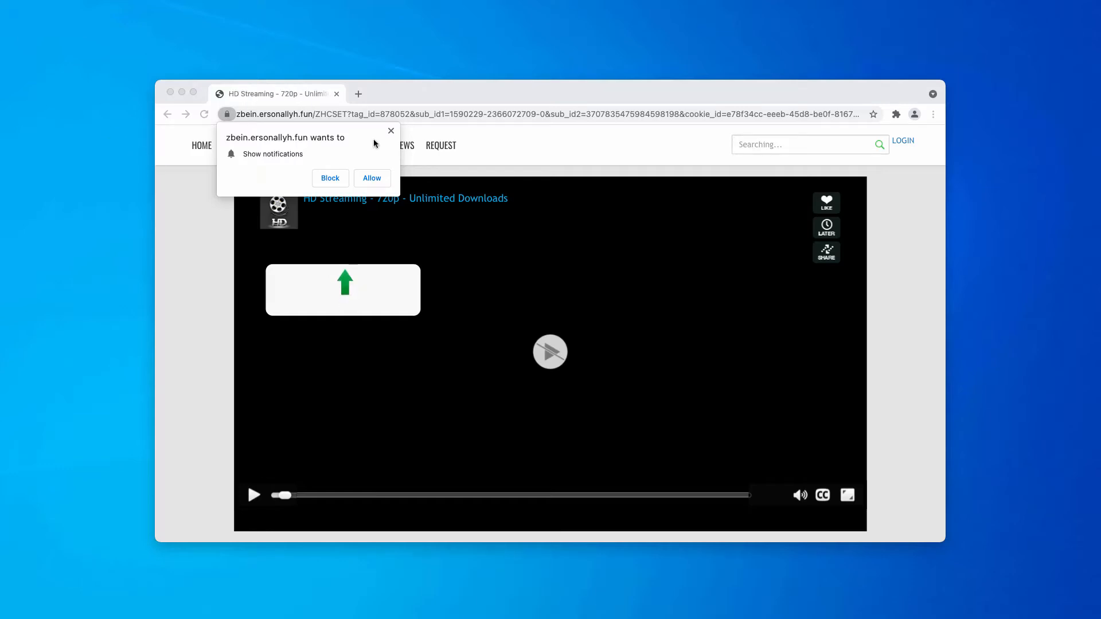
mouse_move(398, 85)
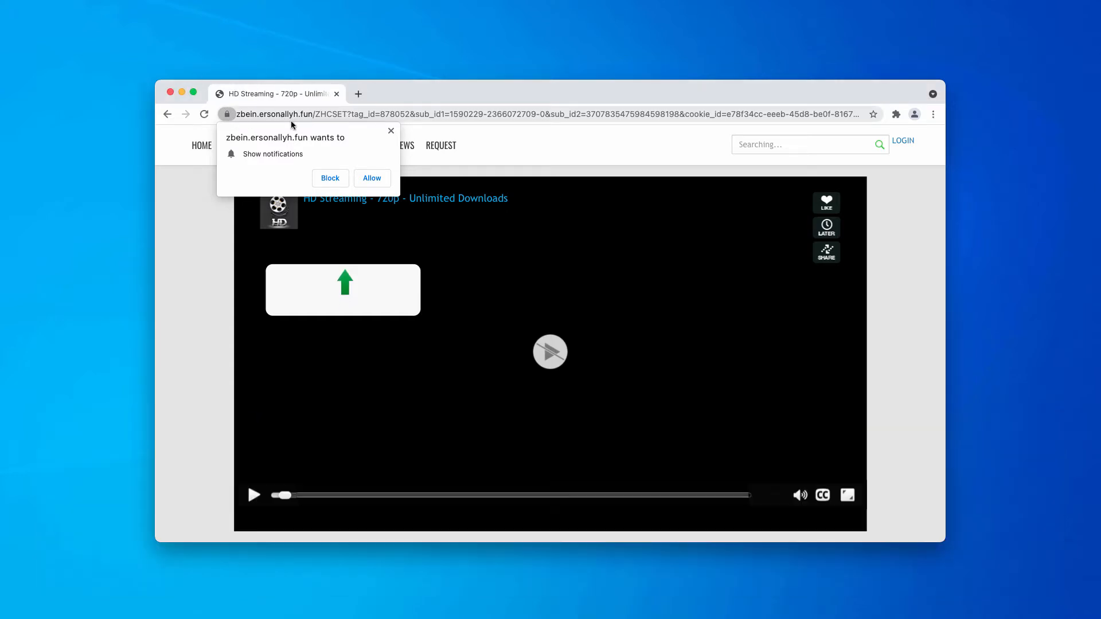
Allow the fake HD streaming site zbein.ersonallyh.fun to show notifications.
left_click(846, 495)
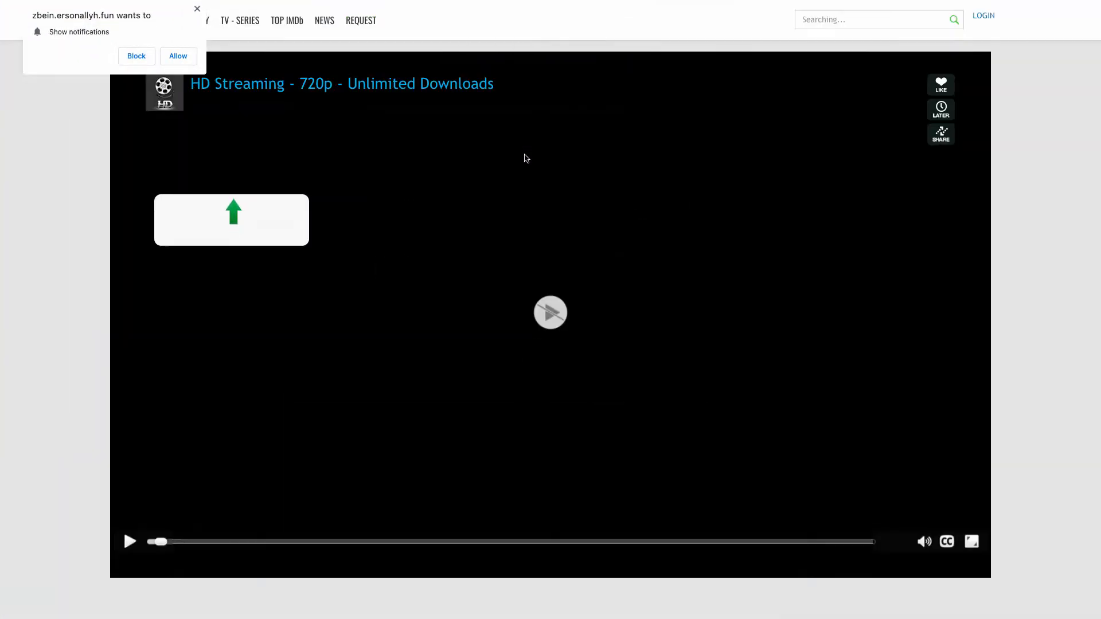
left_click(971, 541)
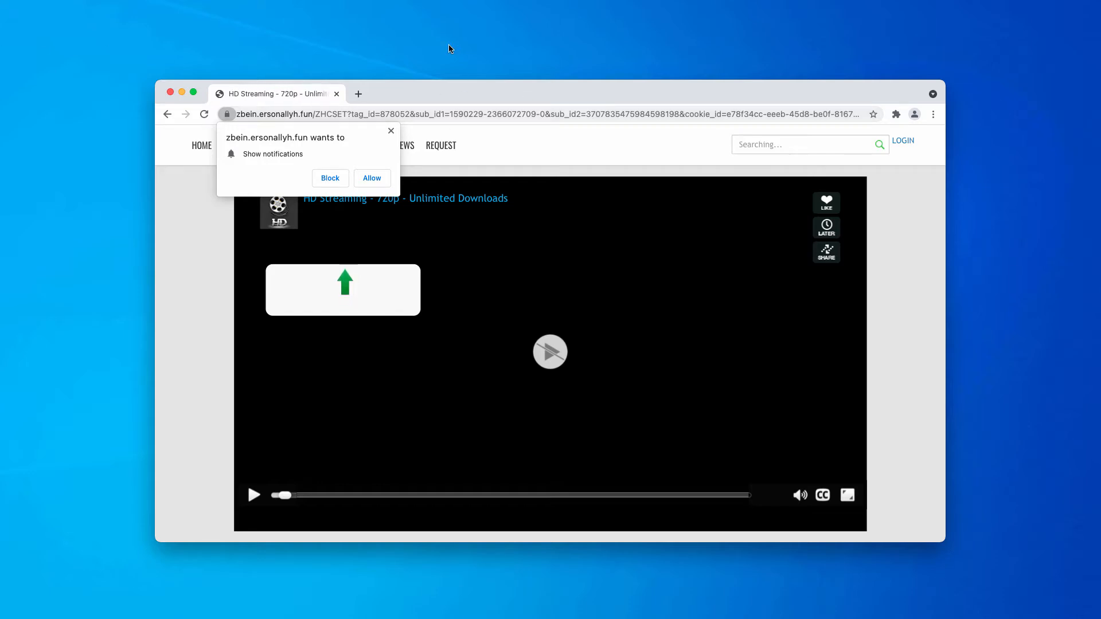
mouse_move(397, 173)
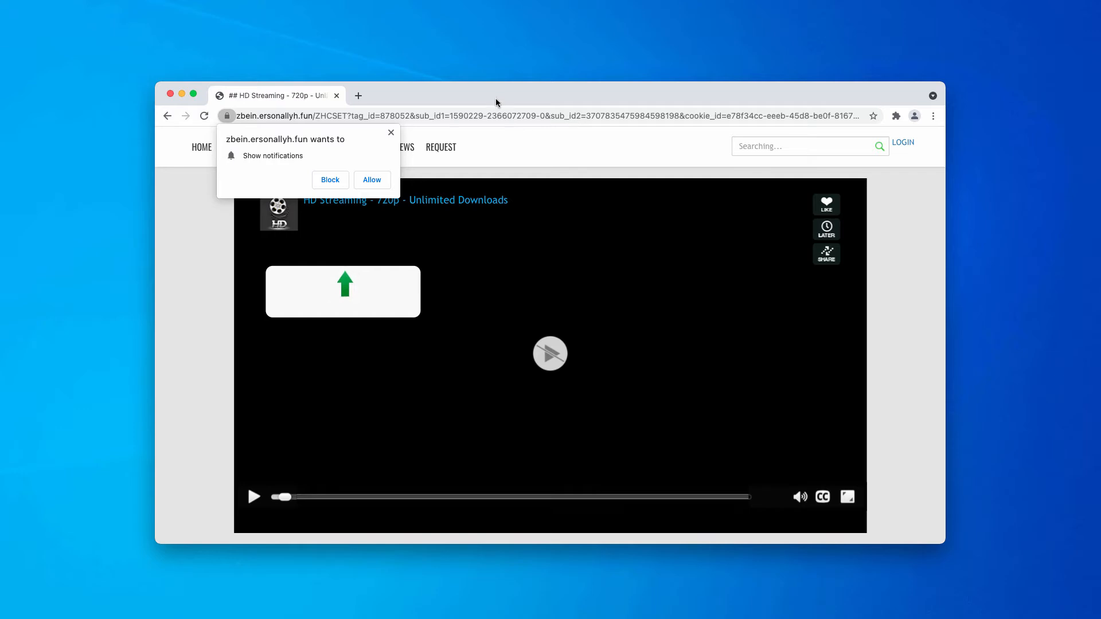
mouse_move(366, 195)
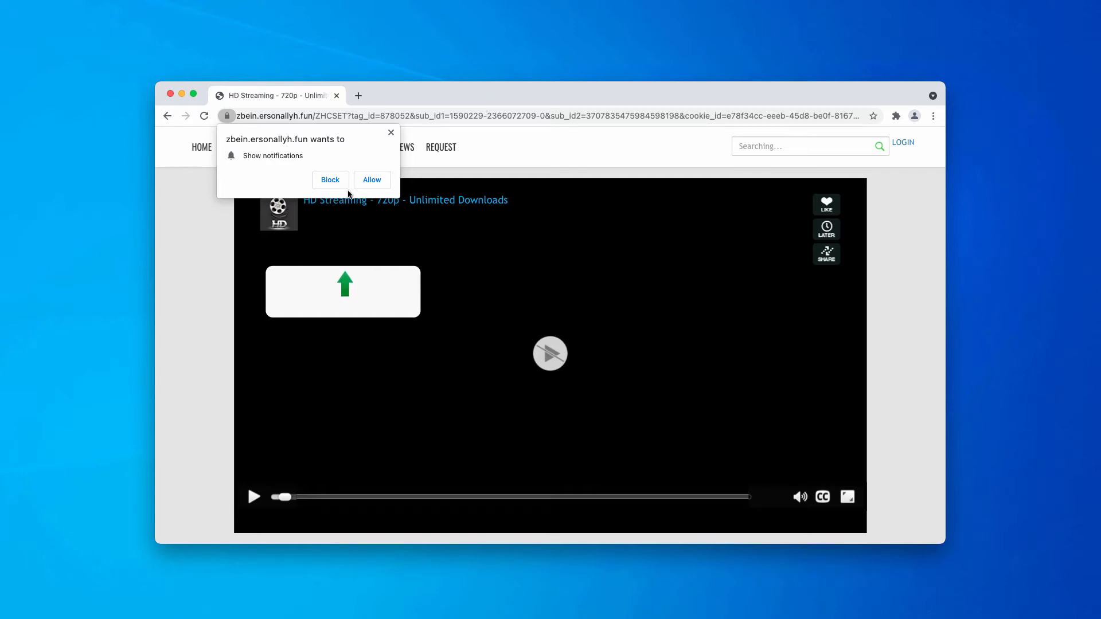
mouse_move(358, 181)
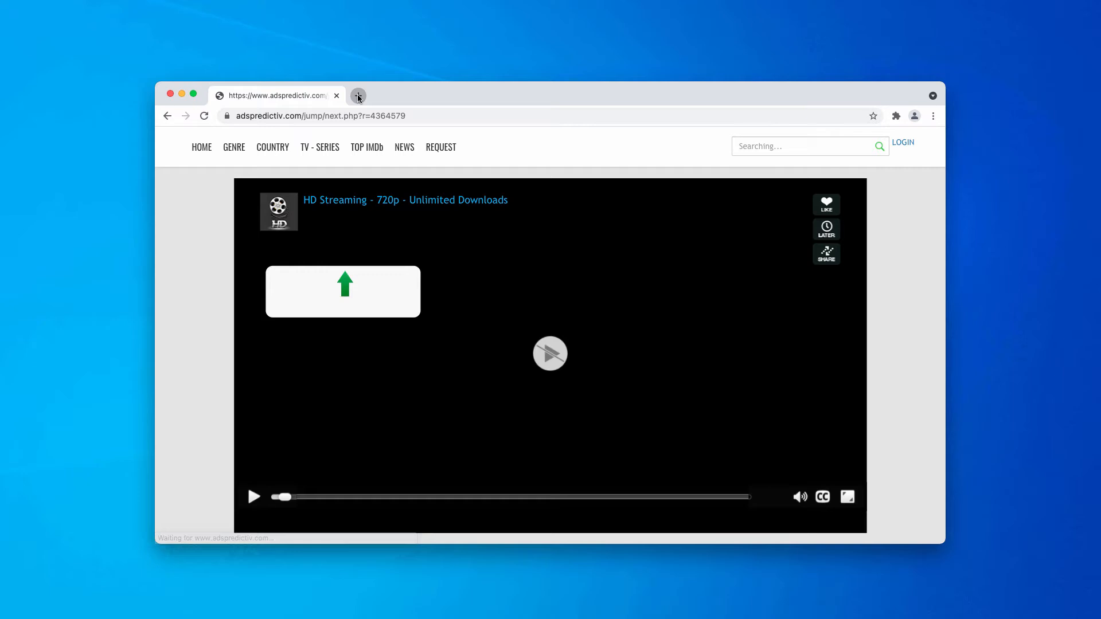
Leave a fresh empty tab open and close the redirected adspredictiv.com tab.
left_click(358, 96)
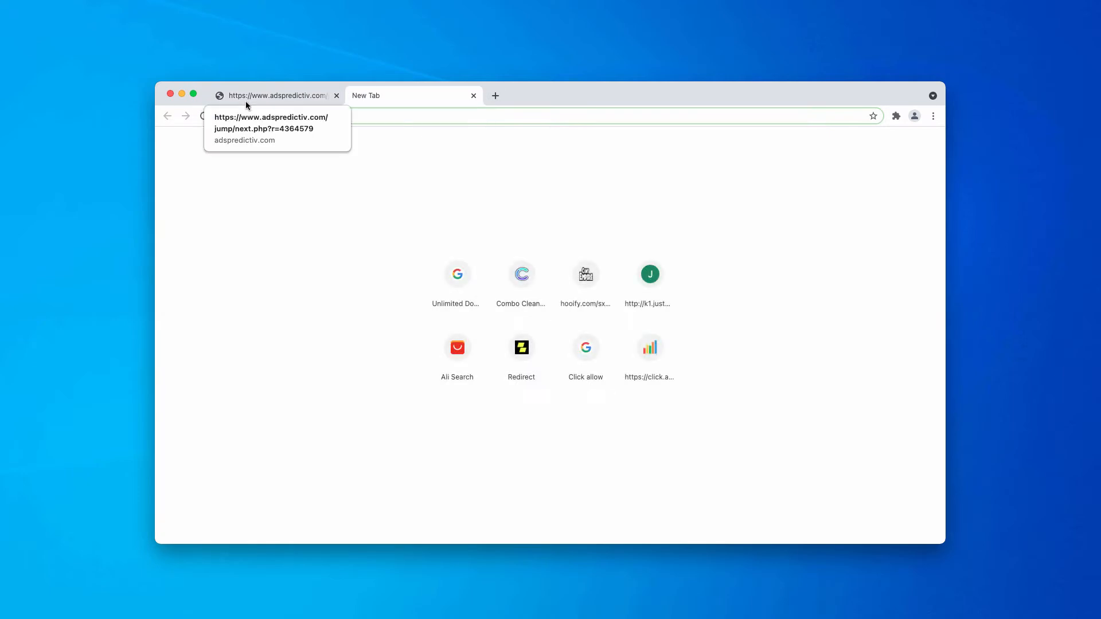
mouse_move(258, 102)
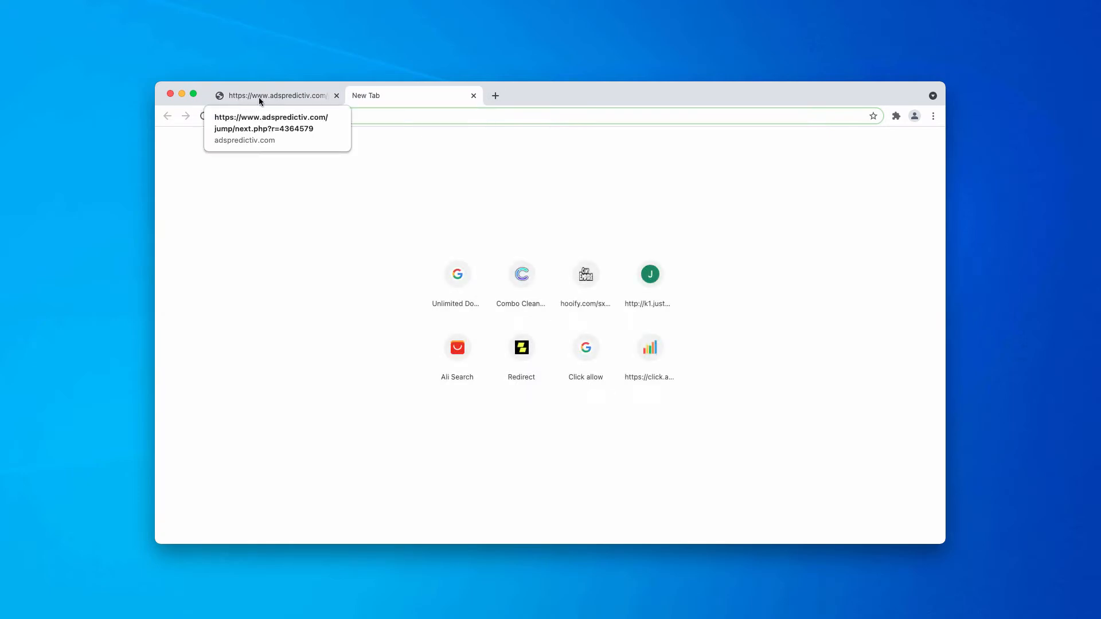
left_click(336, 95)
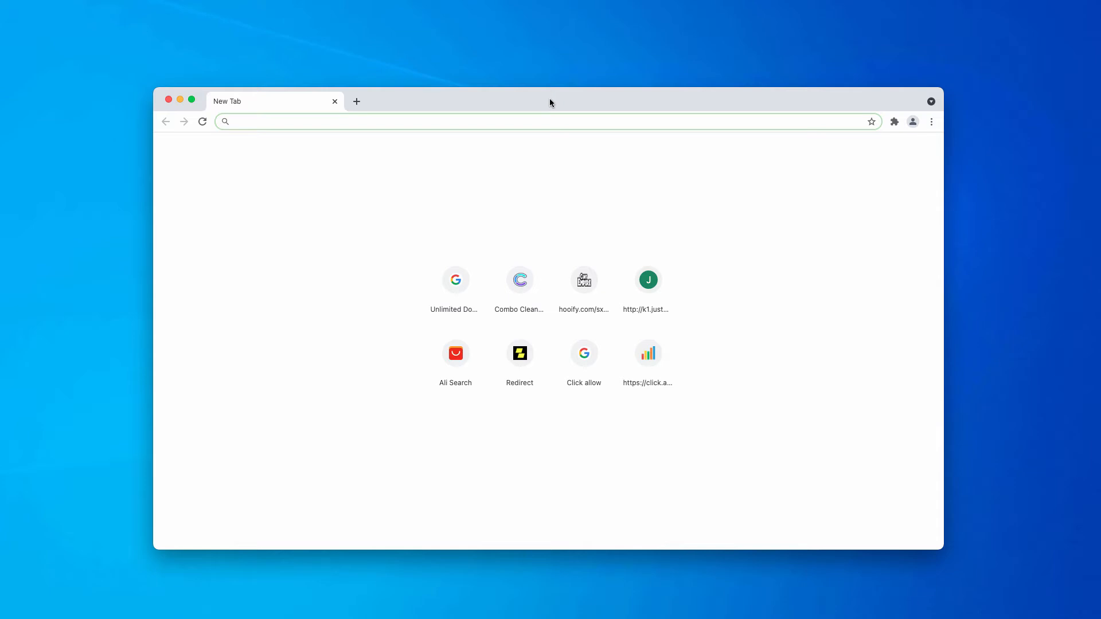
mouse_move(477, 102)
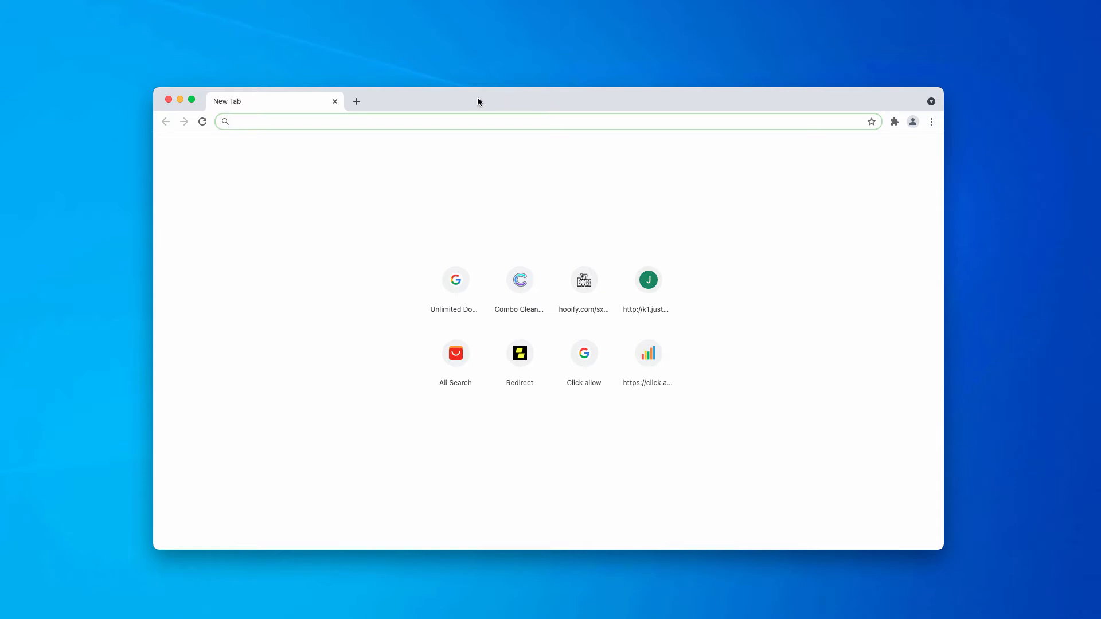
mouse_move(596, 101)
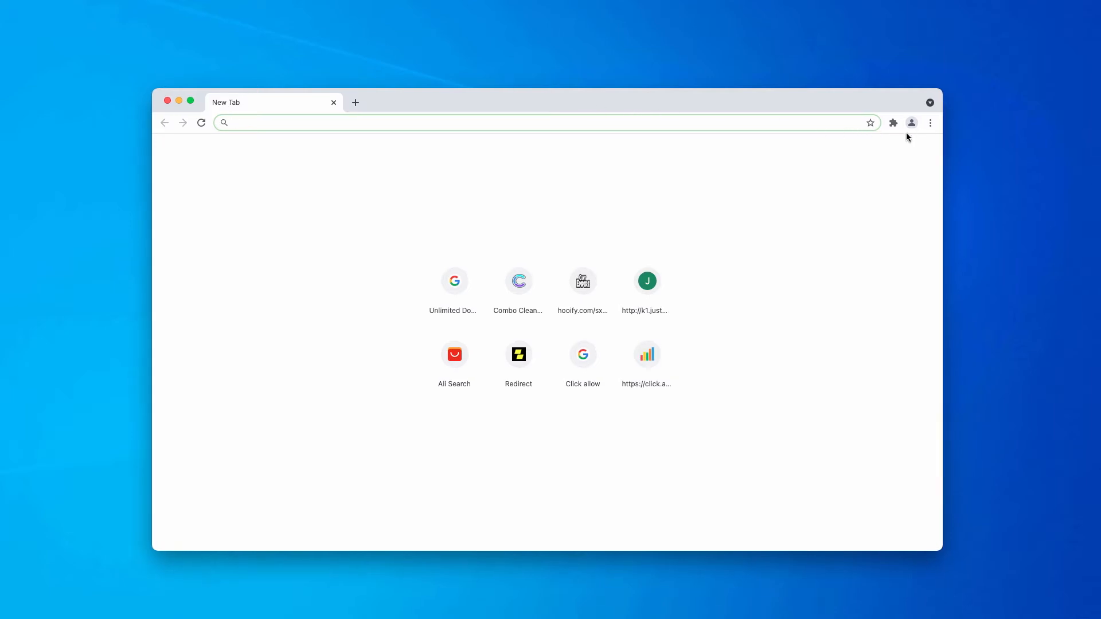
Reach the Notifications permissions page via Settings > Site Settings.
left_click(930, 123)
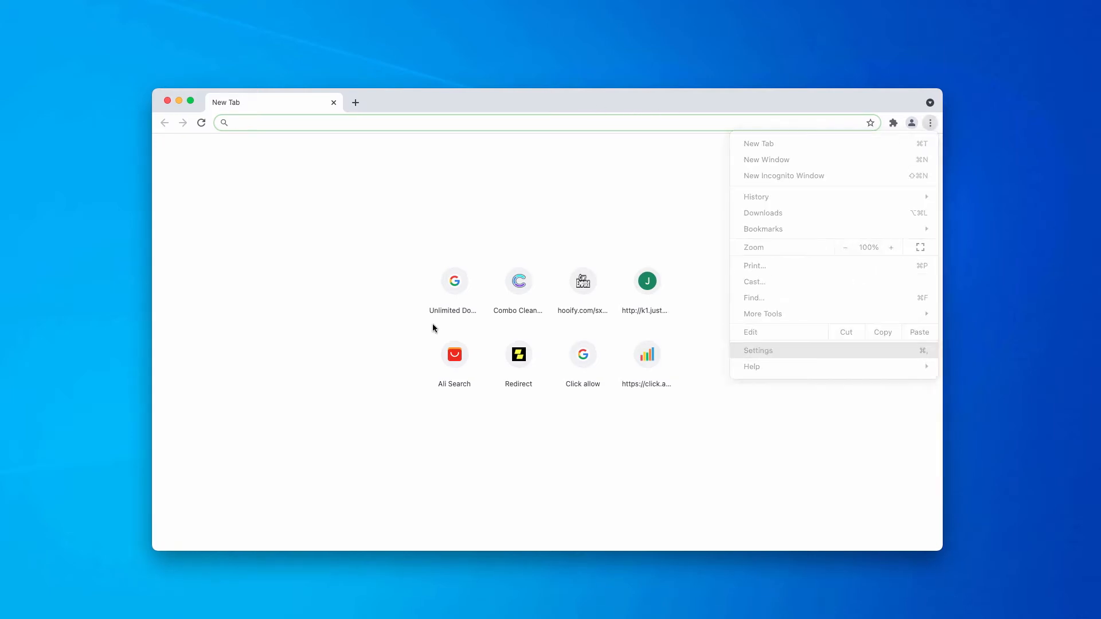
left_click(758, 351)
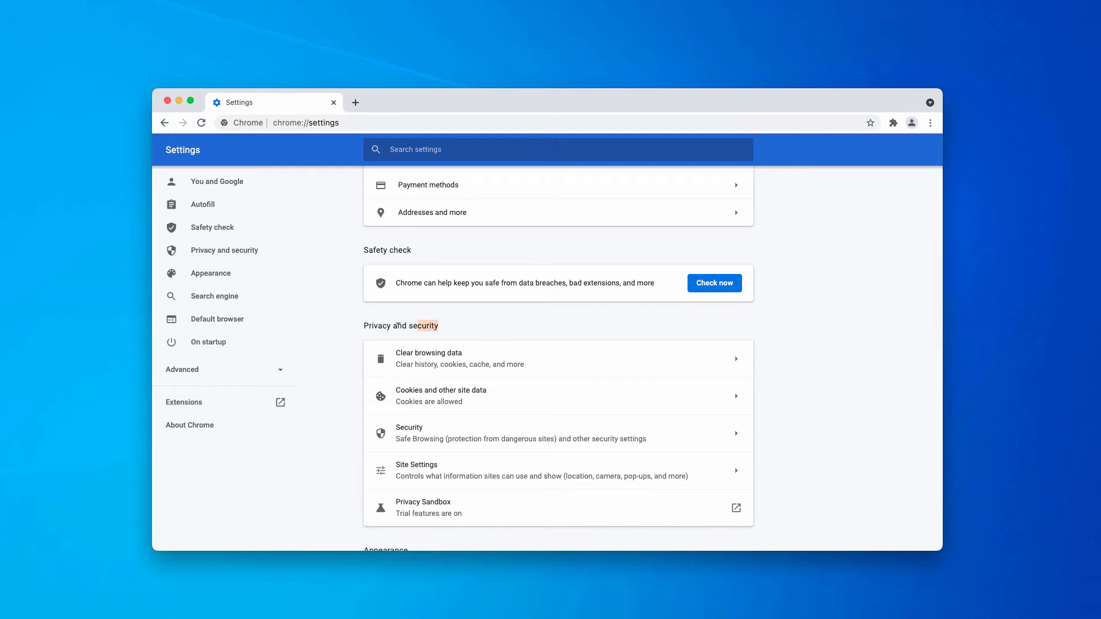
scroll("down", 3)
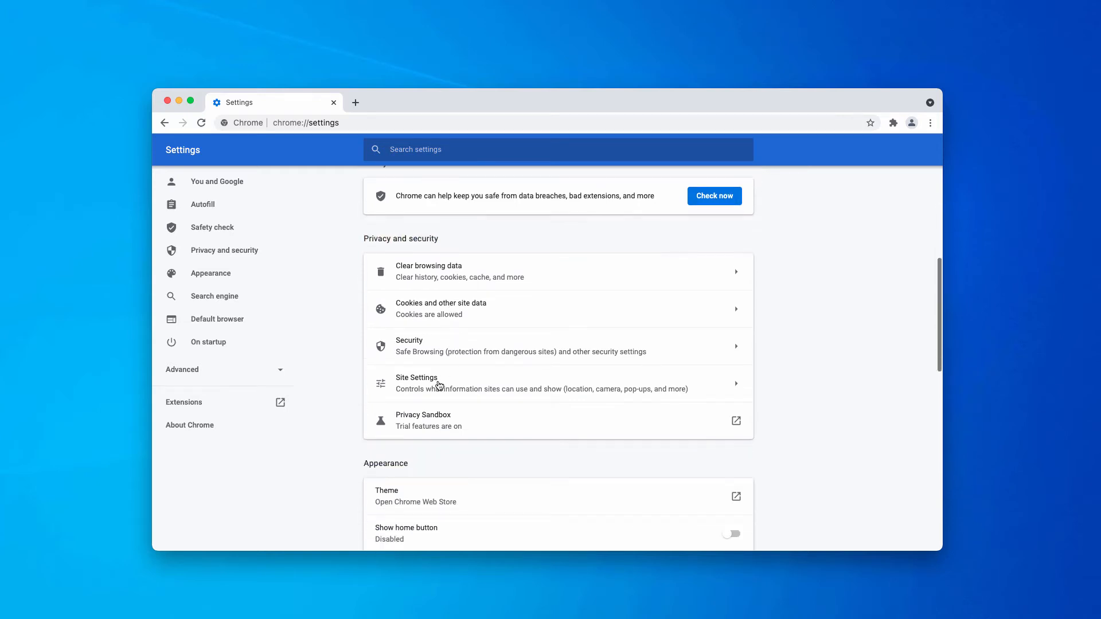
left_click(416, 383)
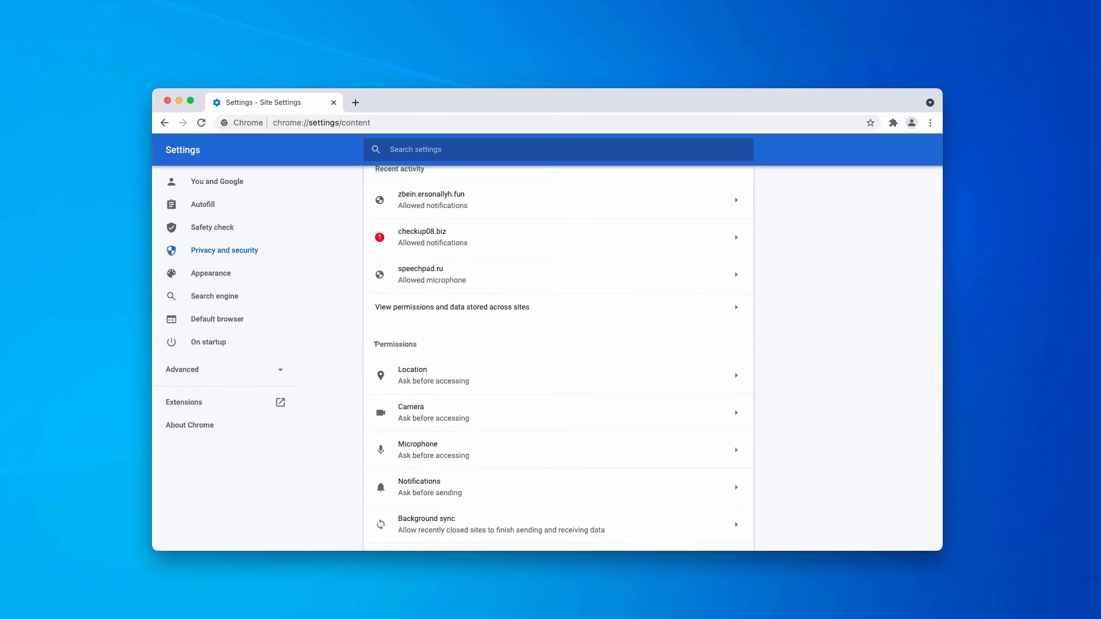
left_click(558, 486)
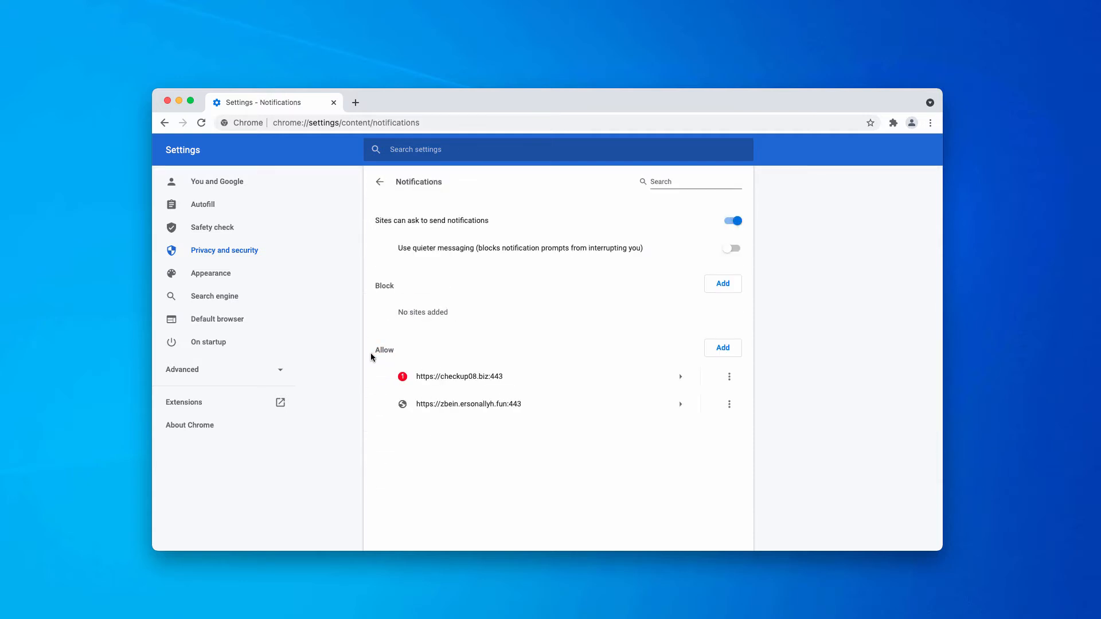
mouse_move(823, 357)
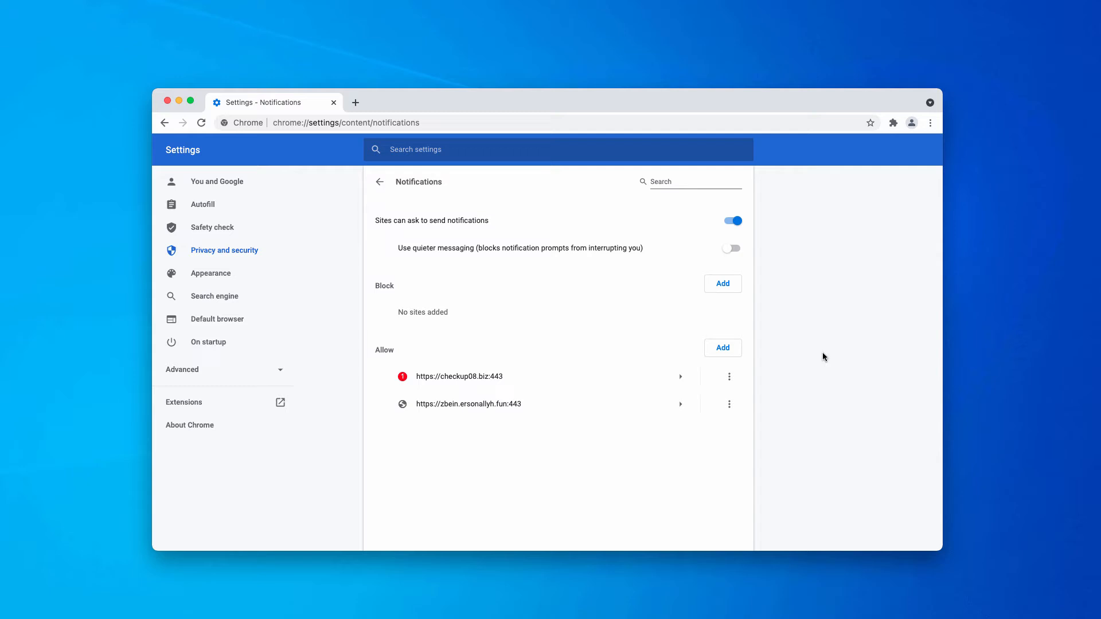
mouse_move(559, 395)
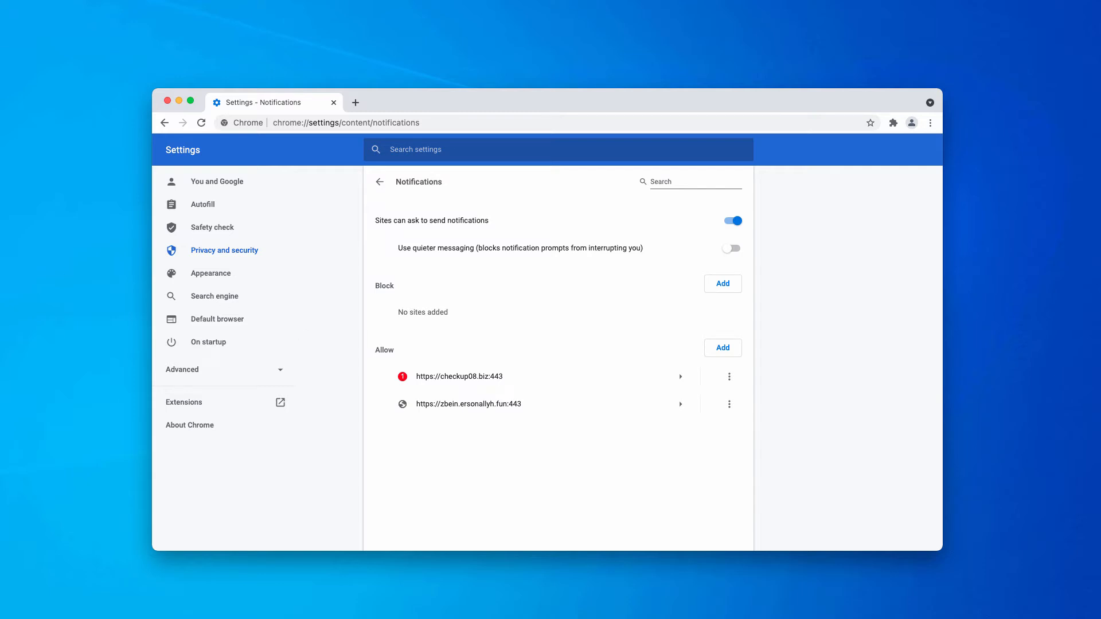
mouse_move(806, 357)
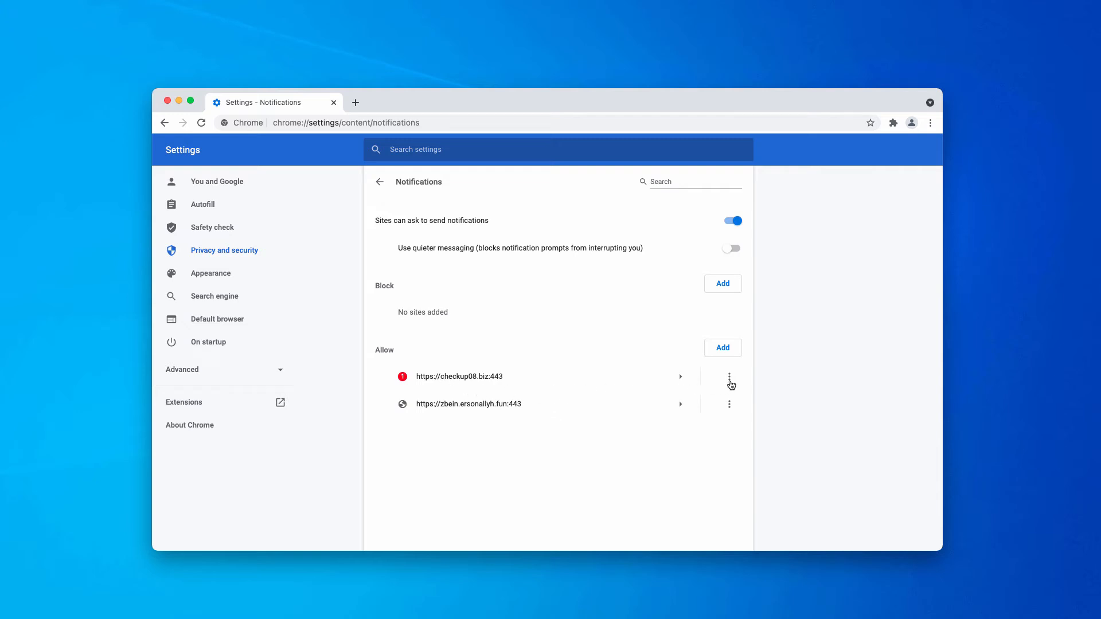
Remove checkup08.biz from the sites allowed to send notifications.
left_click(729, 376)
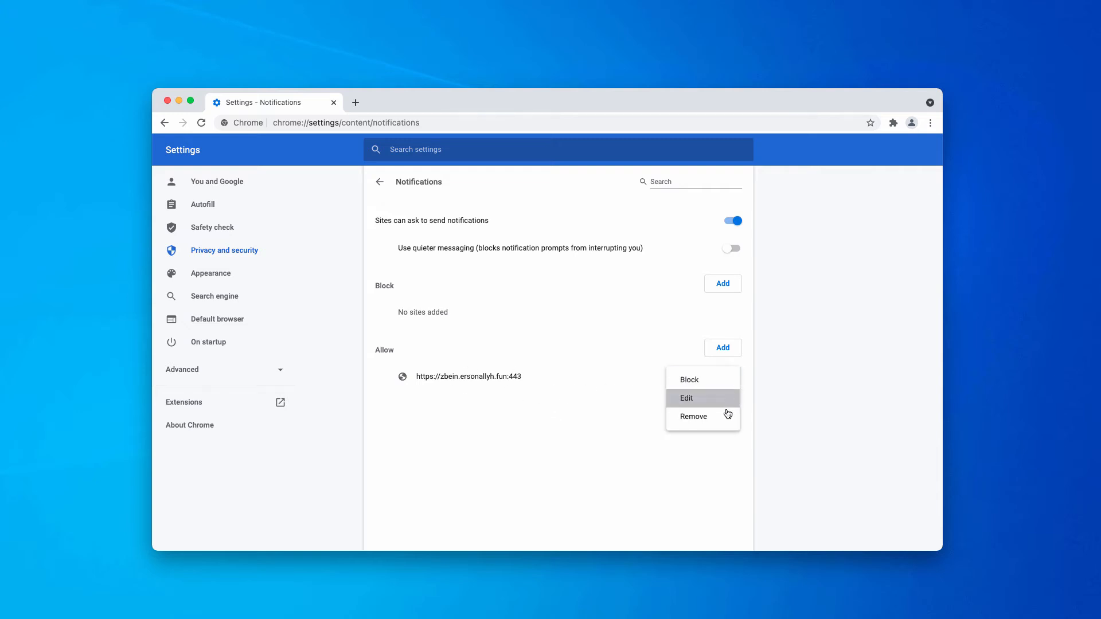
left_click(692, 415)
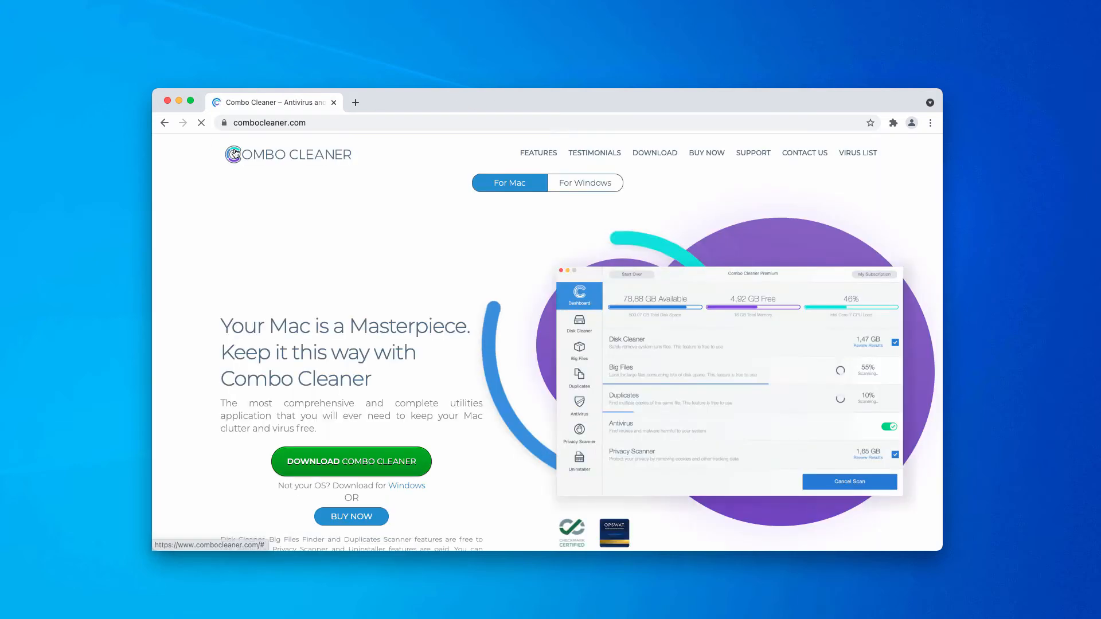
Close Chrome and return to the Windows desktop.
left_click(584, 182)
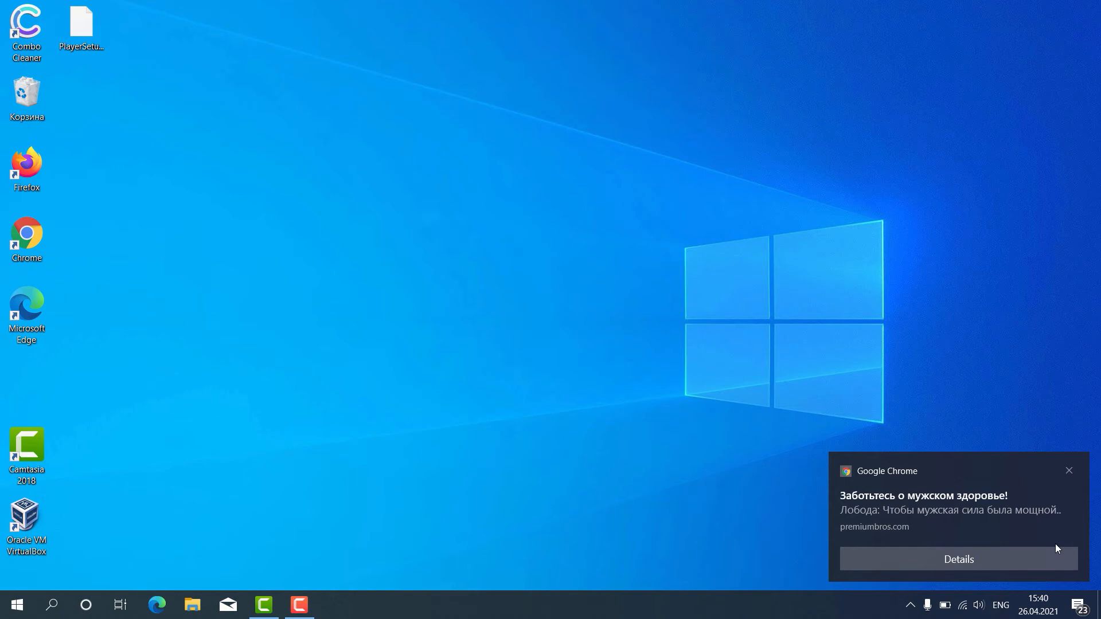
mouse_move(171, 88)
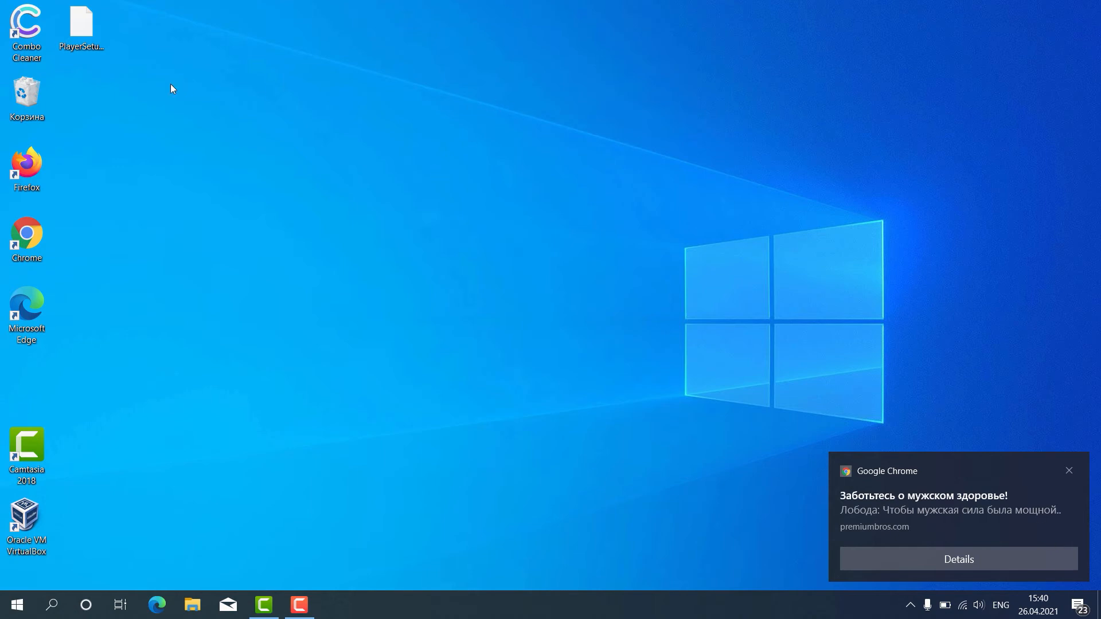
mouse_move(59, 66)
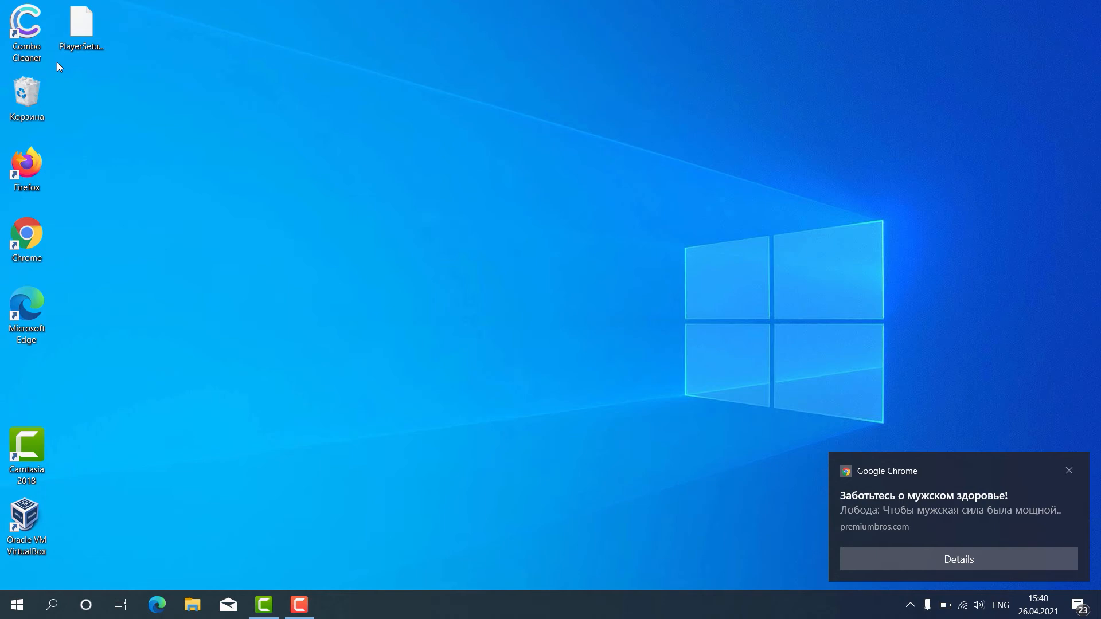
Launch Combo Cleaner from its desktop shortcut.
left_click(26, 24)
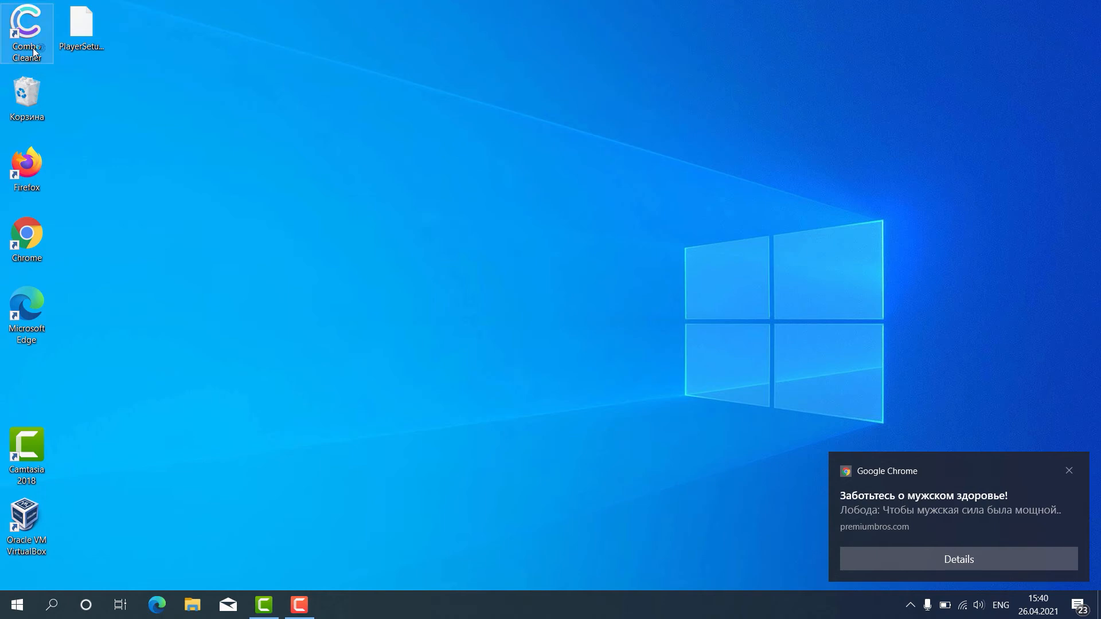
double_click(26, 28)
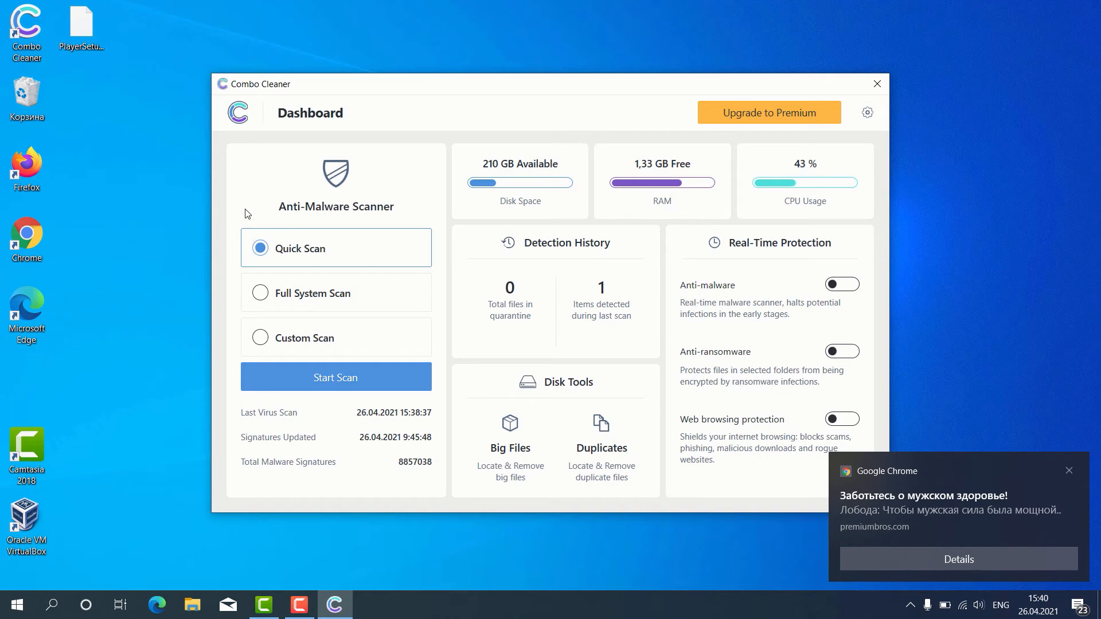
mouse_move(328, 288)
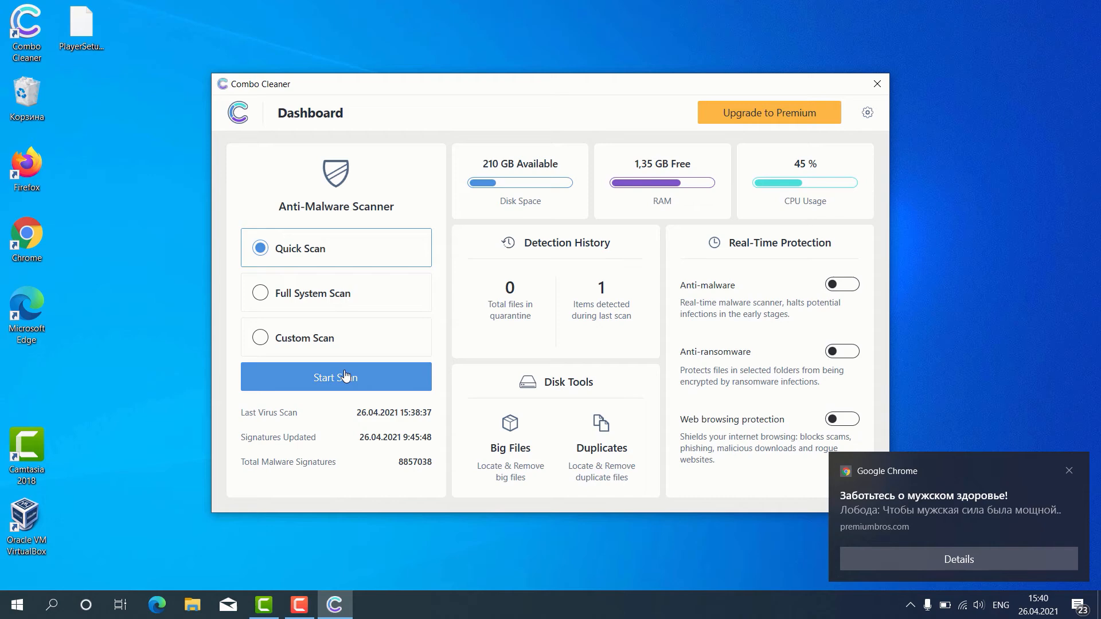
mouse_move(335, 268)
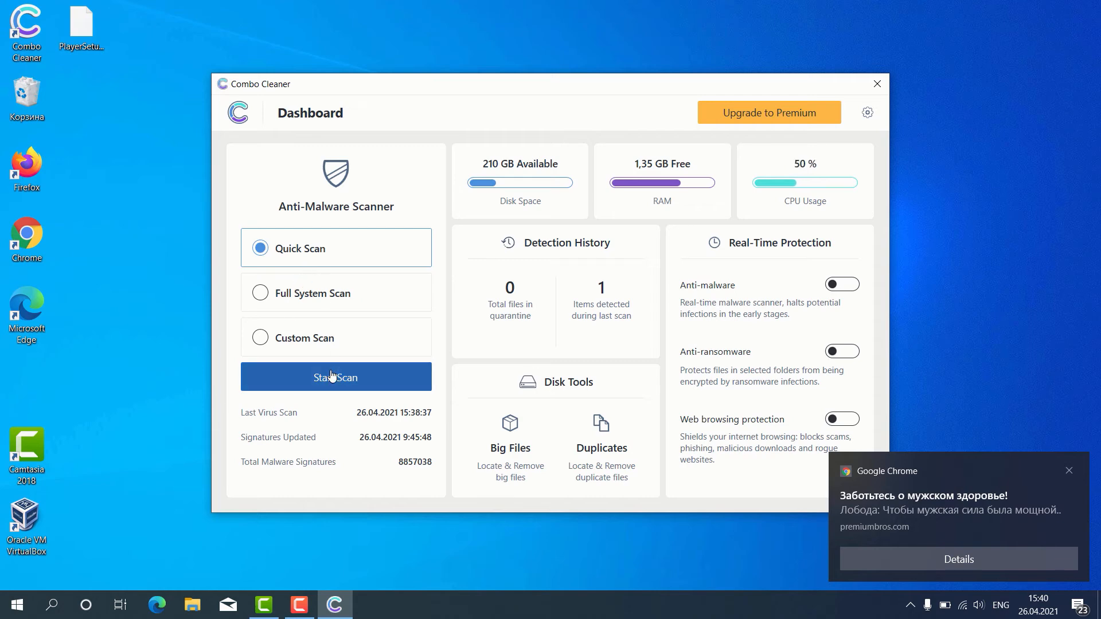
Run the quick malware scan until it finds threats, then ask to cancel it.
left_click(336, 377)
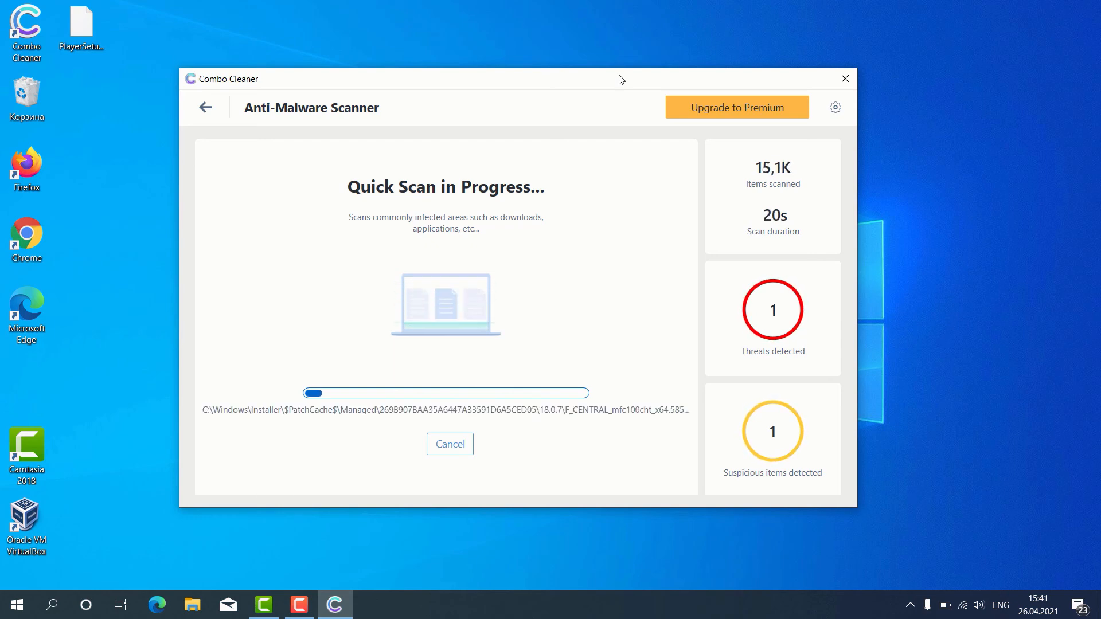
mouse_move(593, 321)
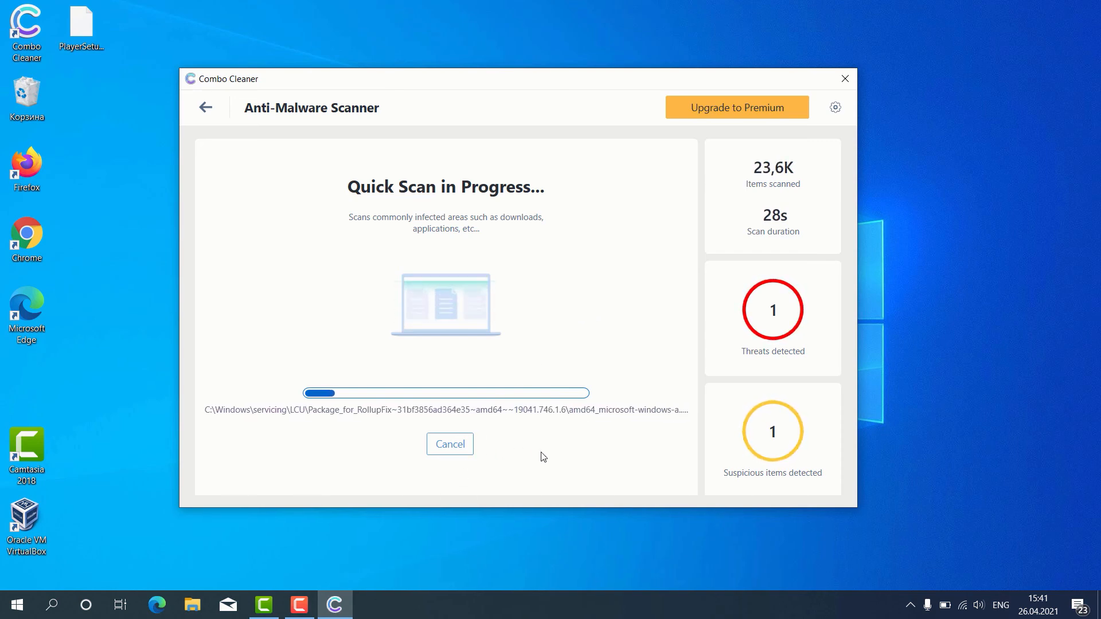
mouse_move(529, 446)
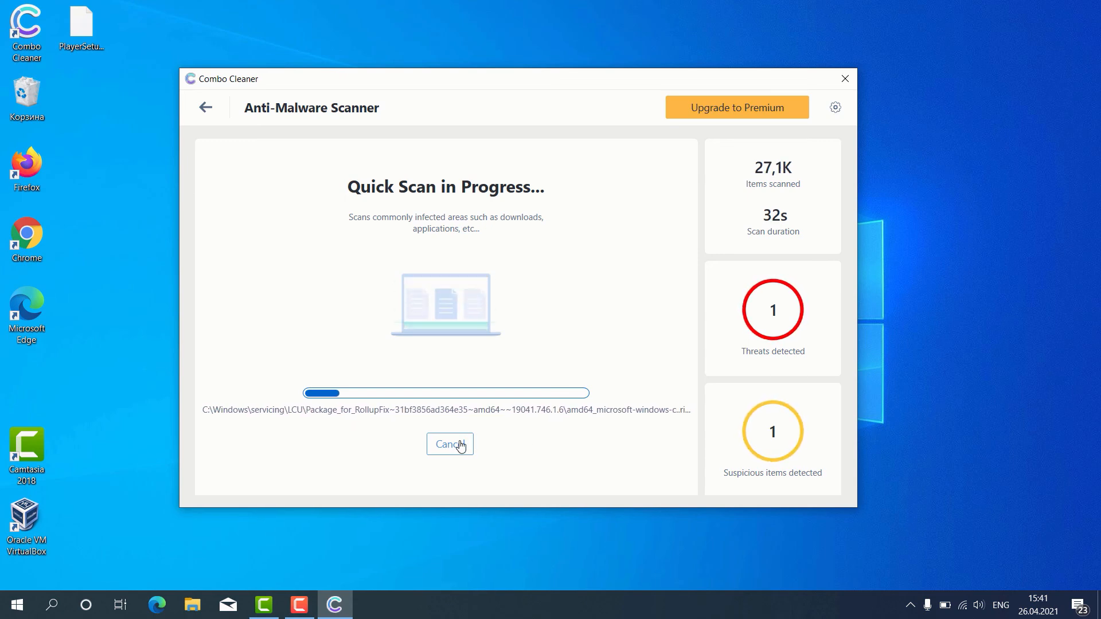
left_click(450, 443)
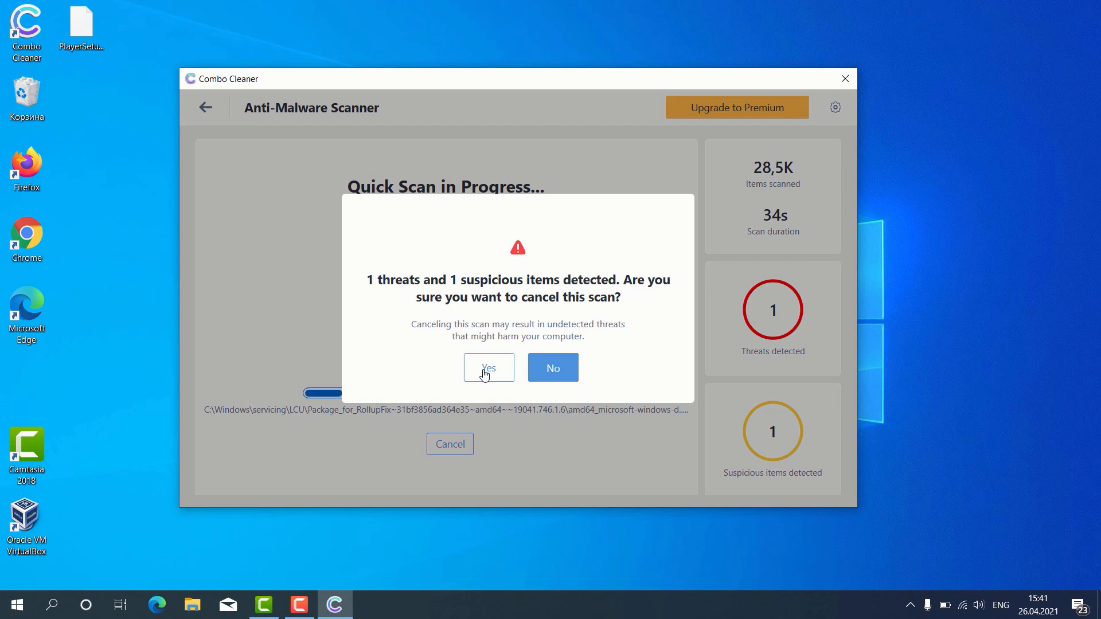
Confirm cancelling the scan to show the Threat Scan results.
left_click(489, 367)
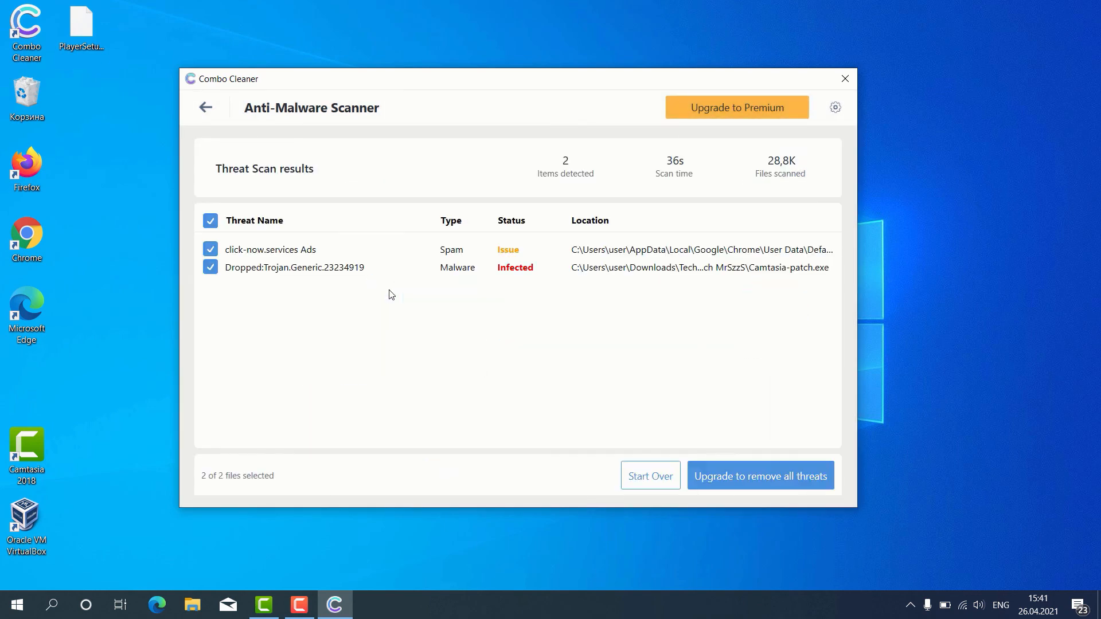
mouse_move(302, 243)
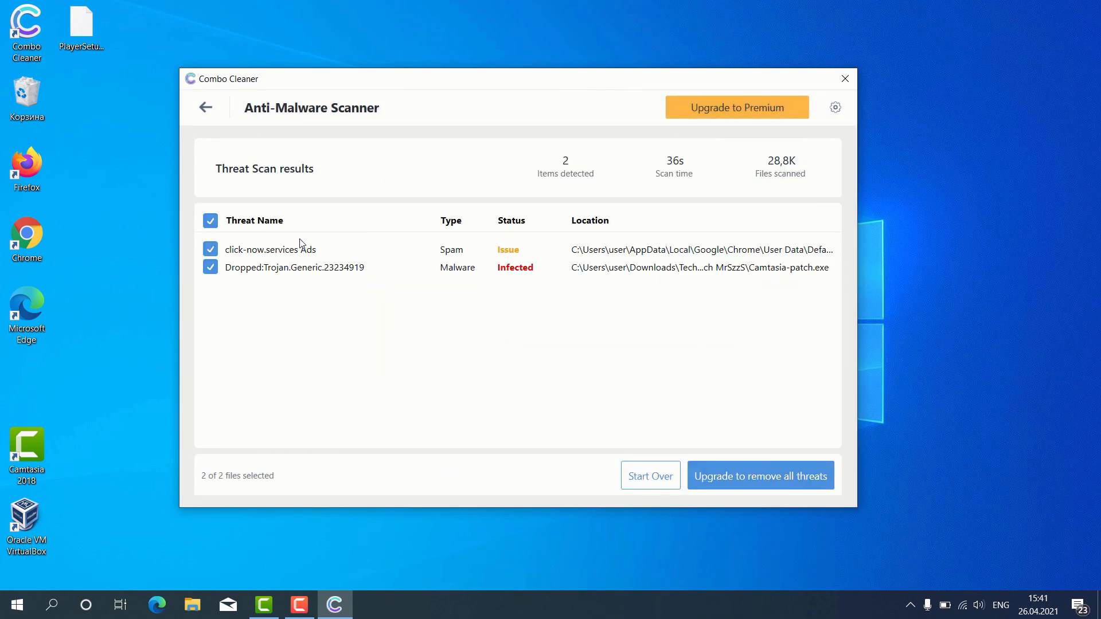
mouse_move(355, 231)
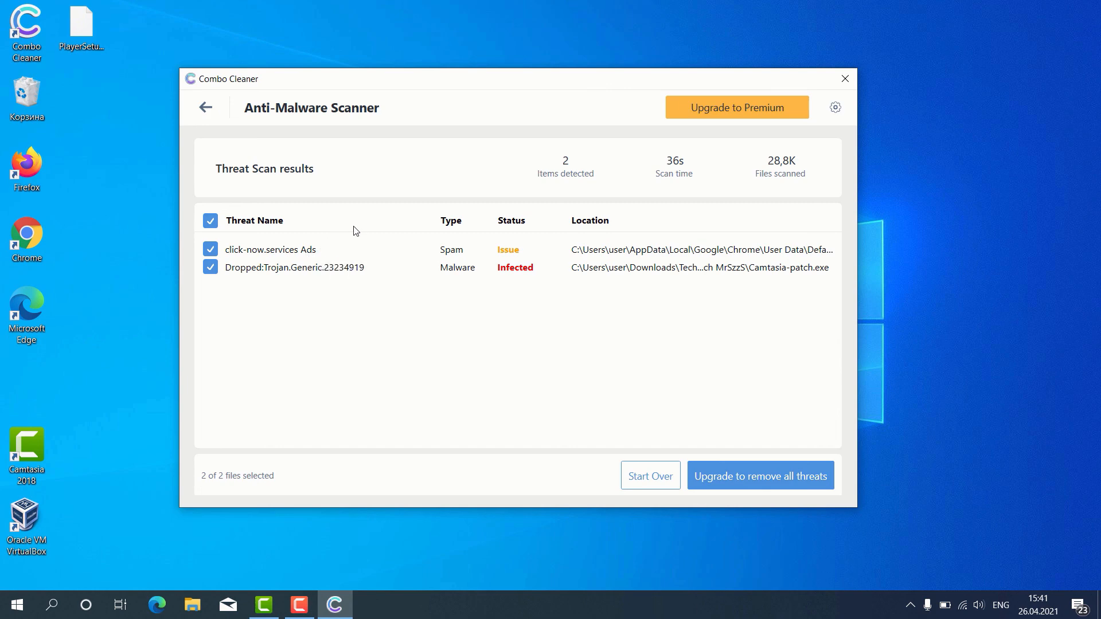
mouse_move(377, 240)
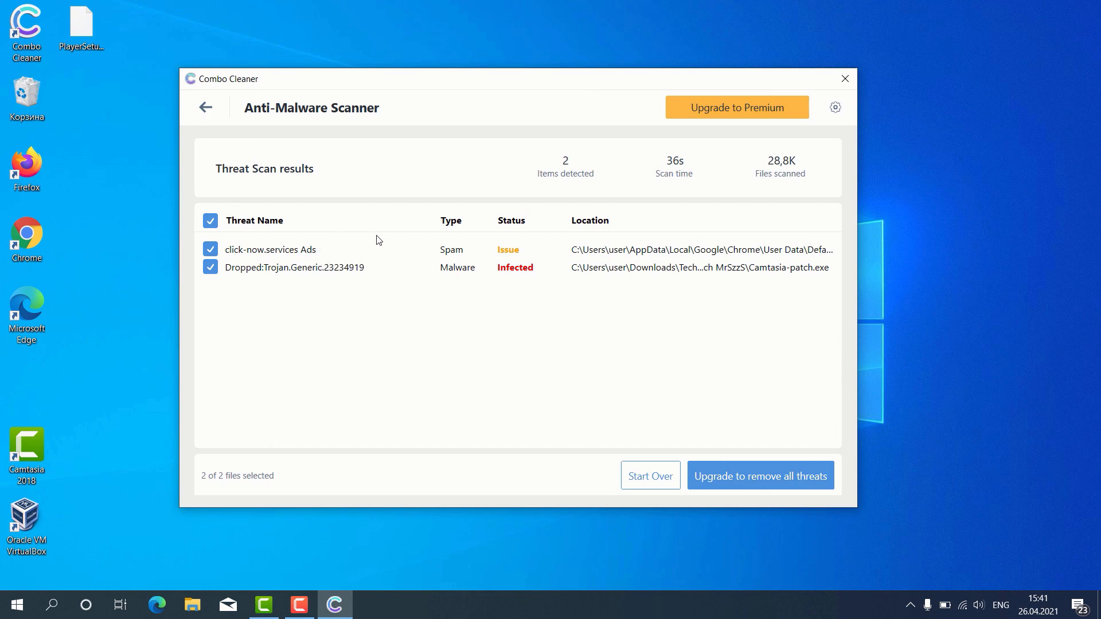
mouse_move(308, 247)
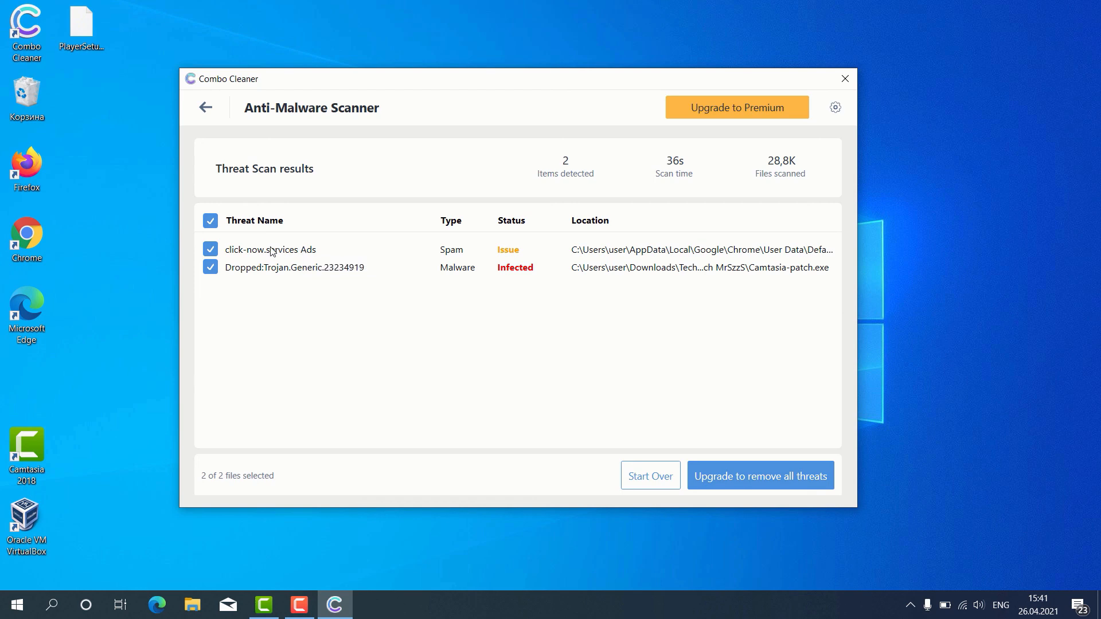
mouse_move(544, 259)
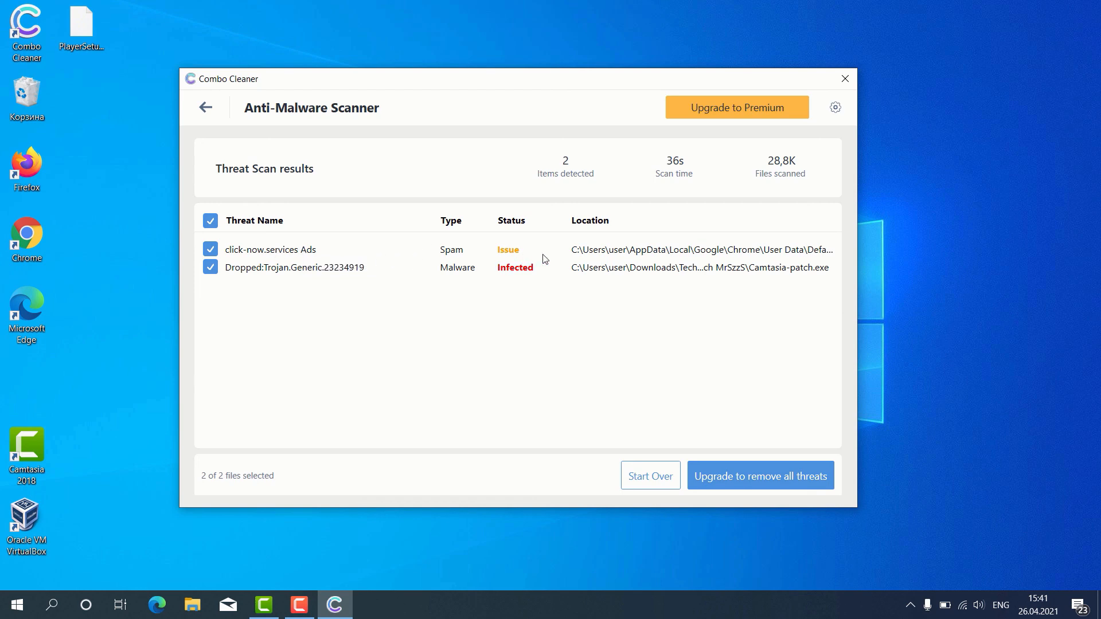
mouse_move(274, 251)
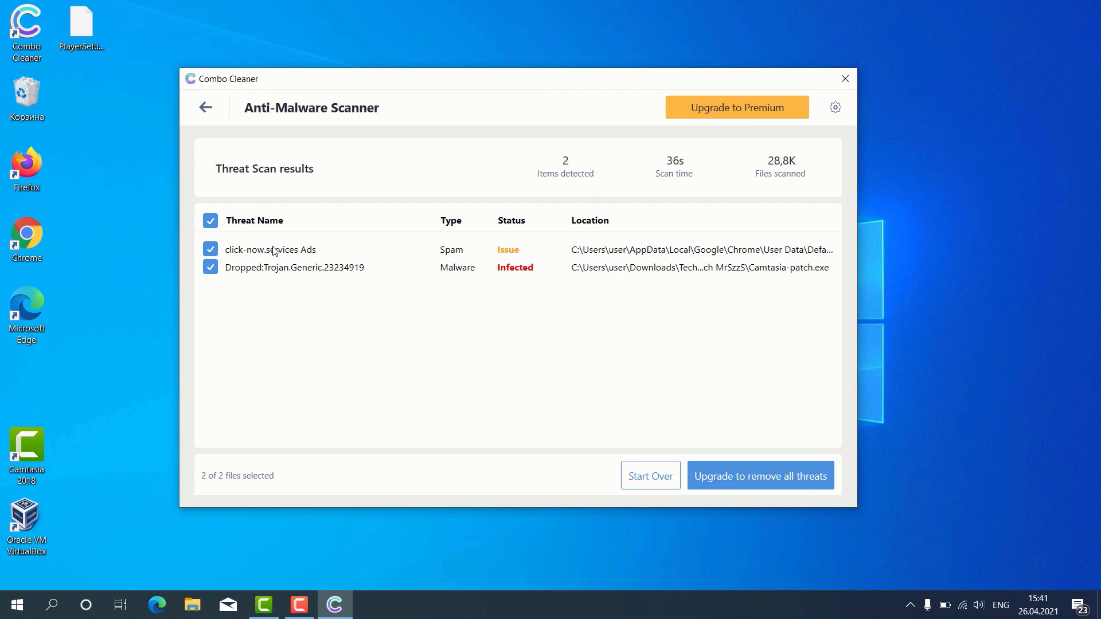
mouse_move(270, 249)
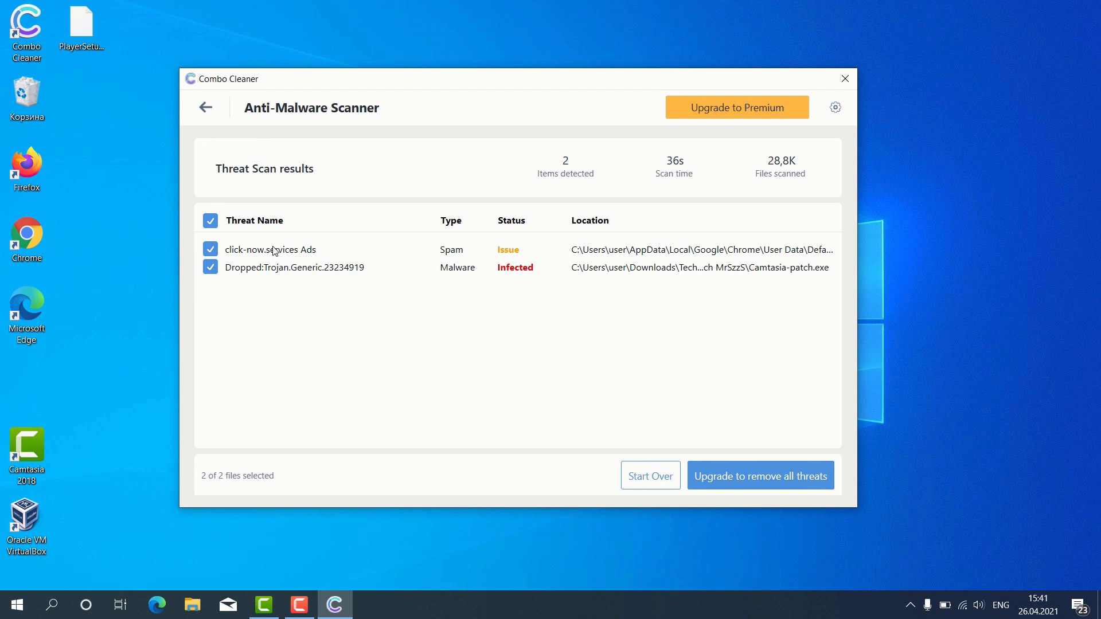
mouse_move(515, 242)
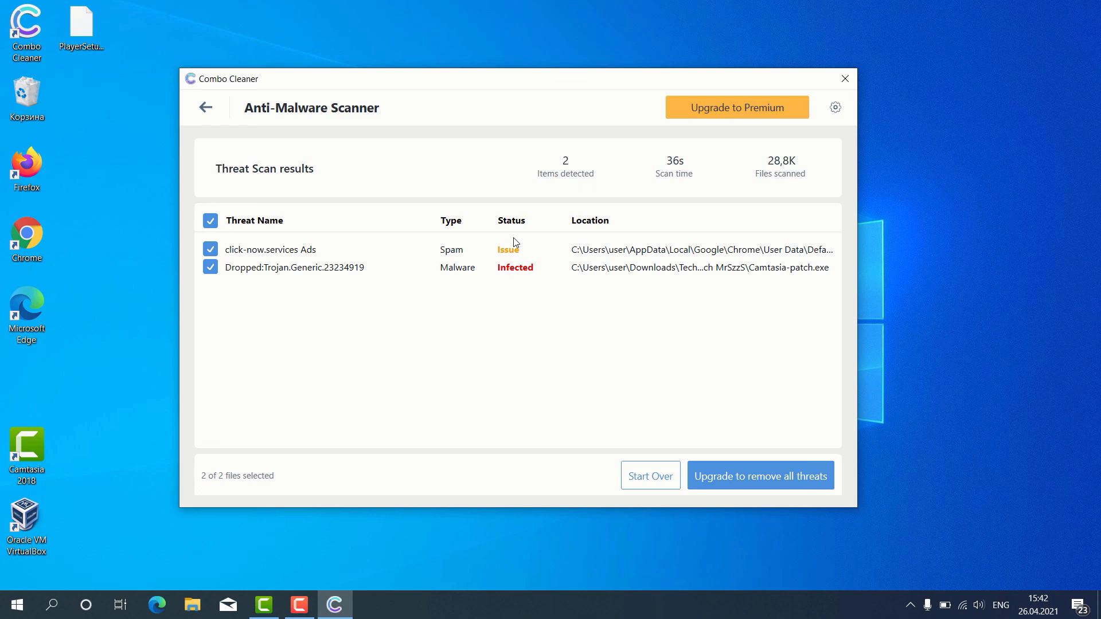